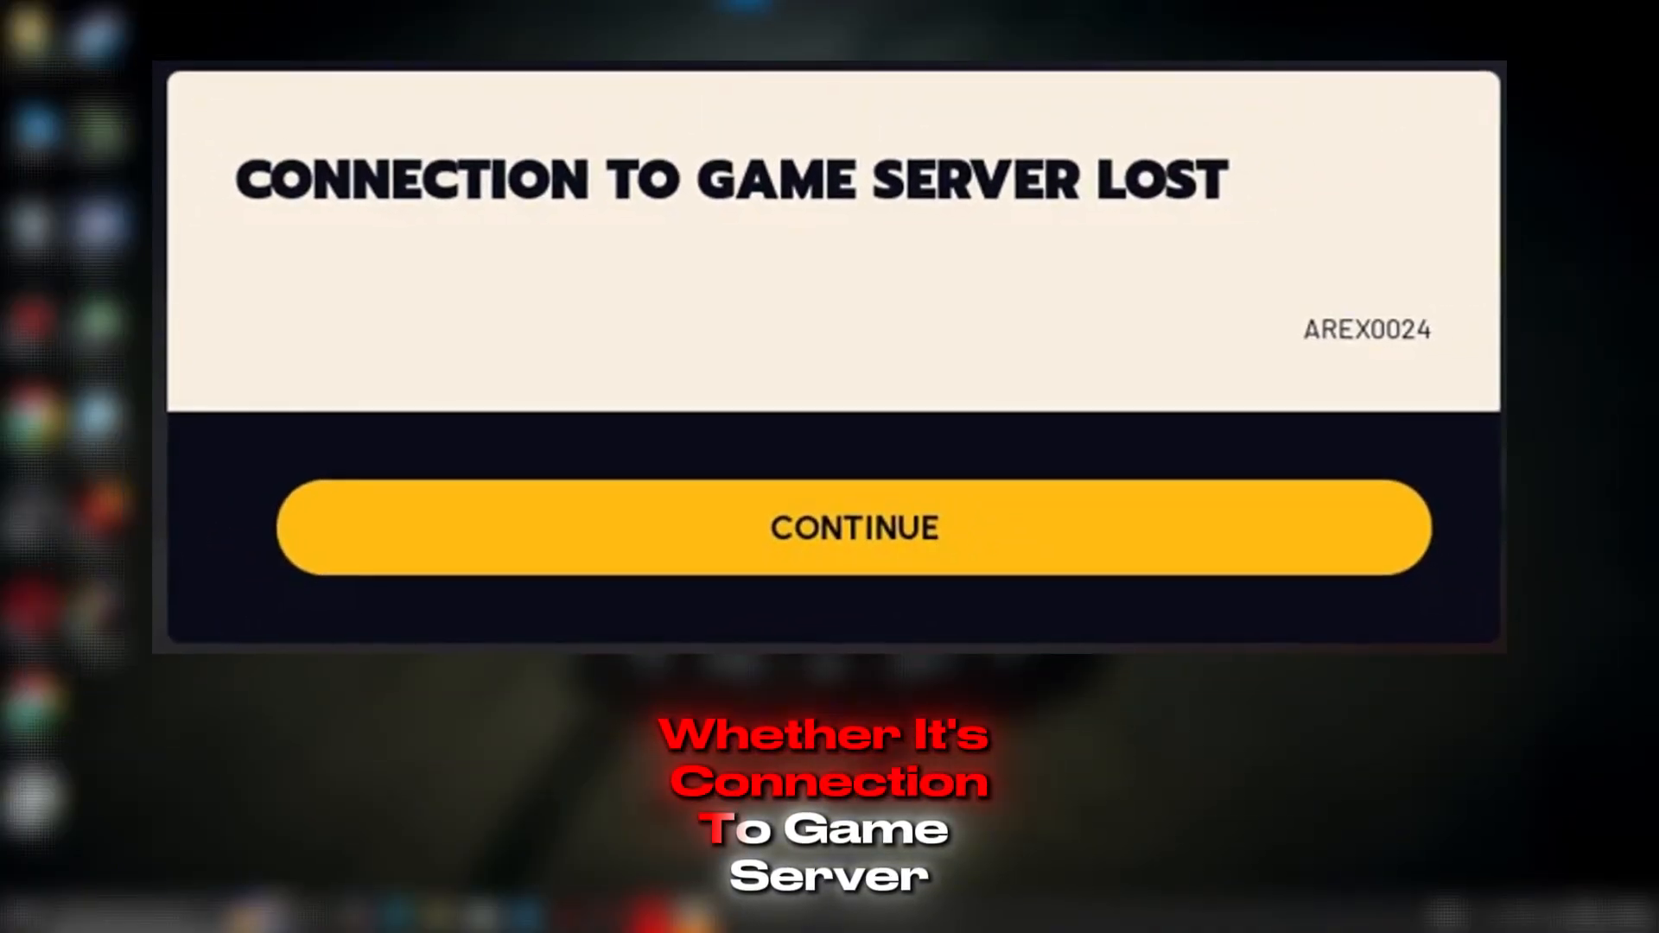
left_click(853, 528)
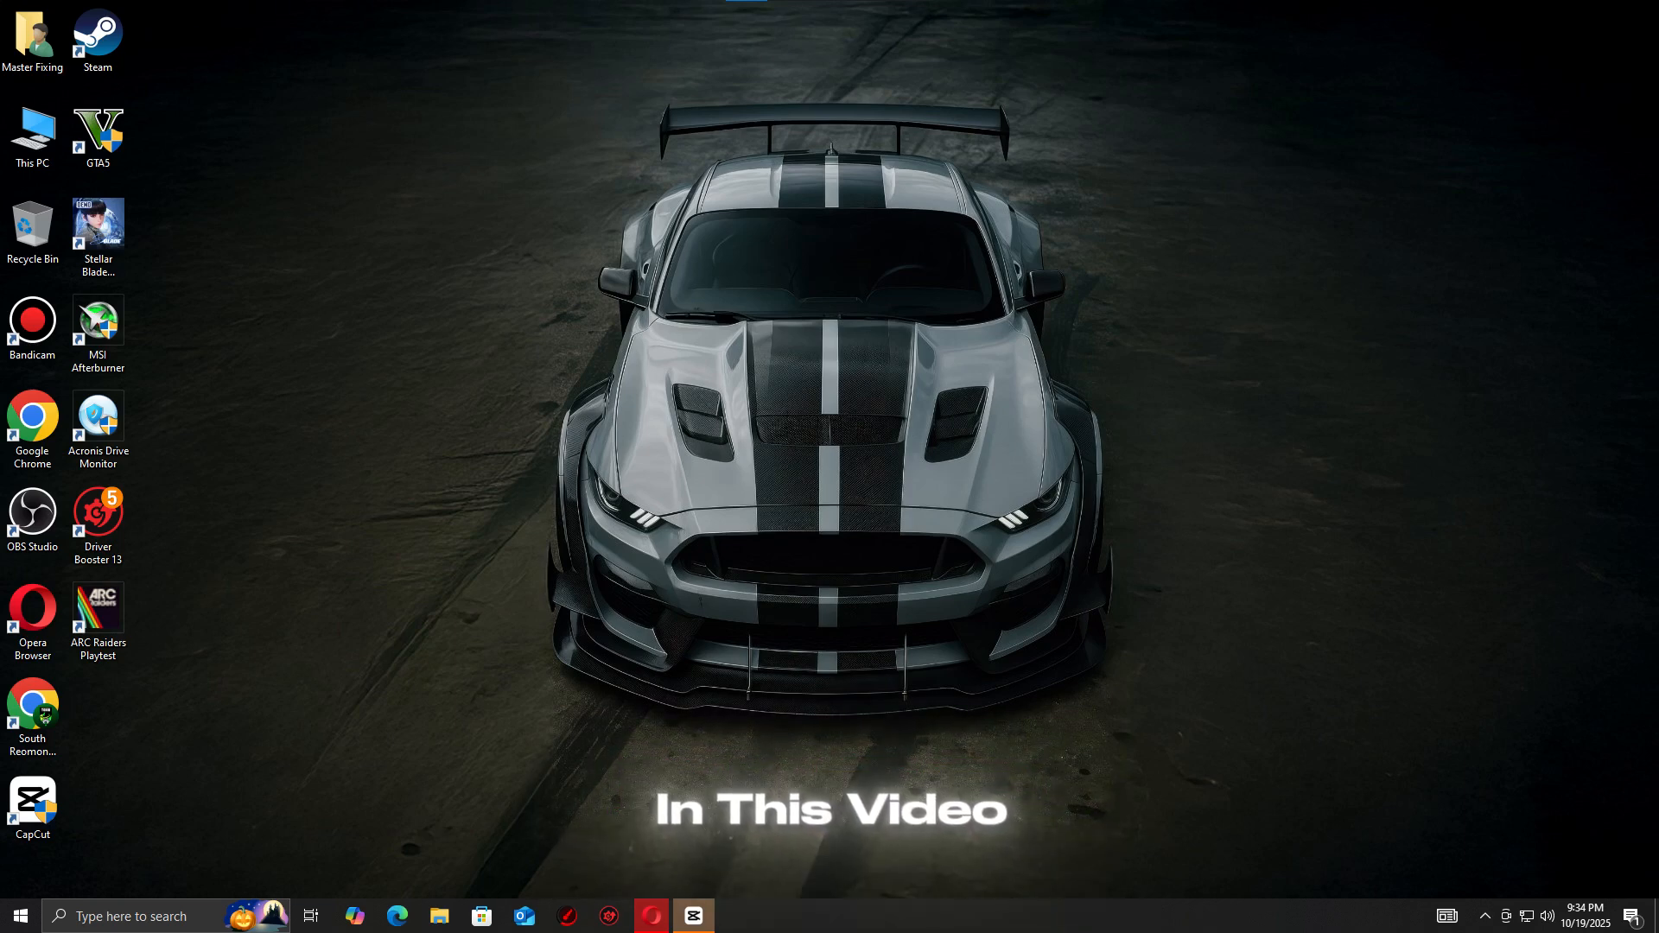